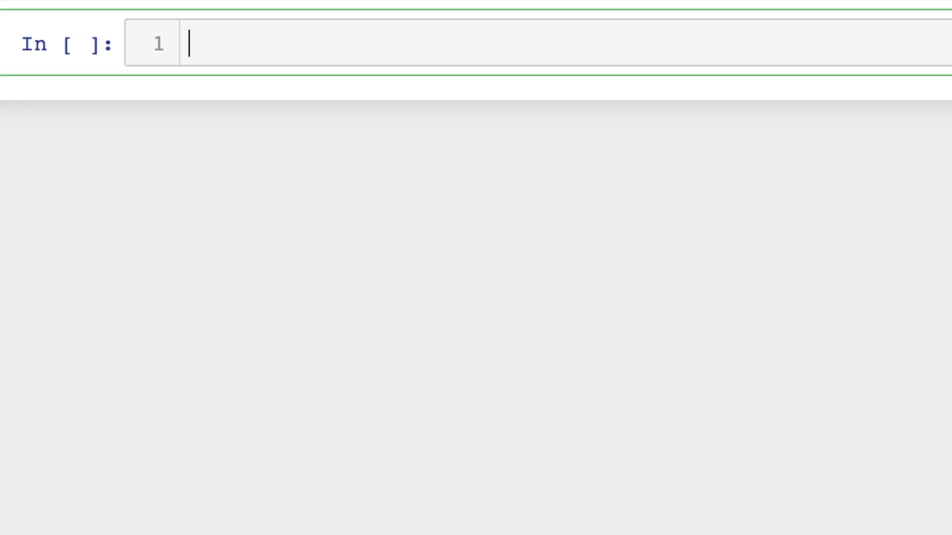
Step: Import data from pydataset and pandas as pd, and run the cell
type("from pydatas")
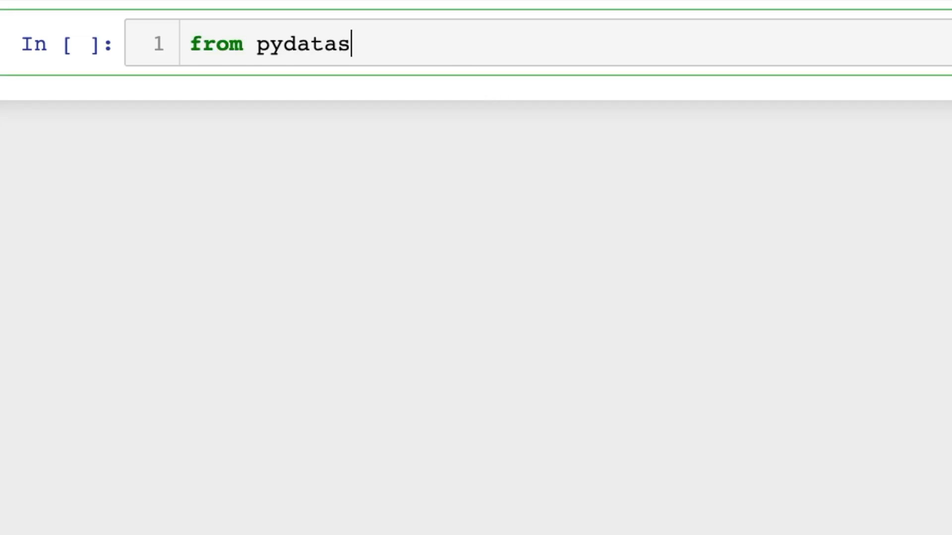
type("et import data")
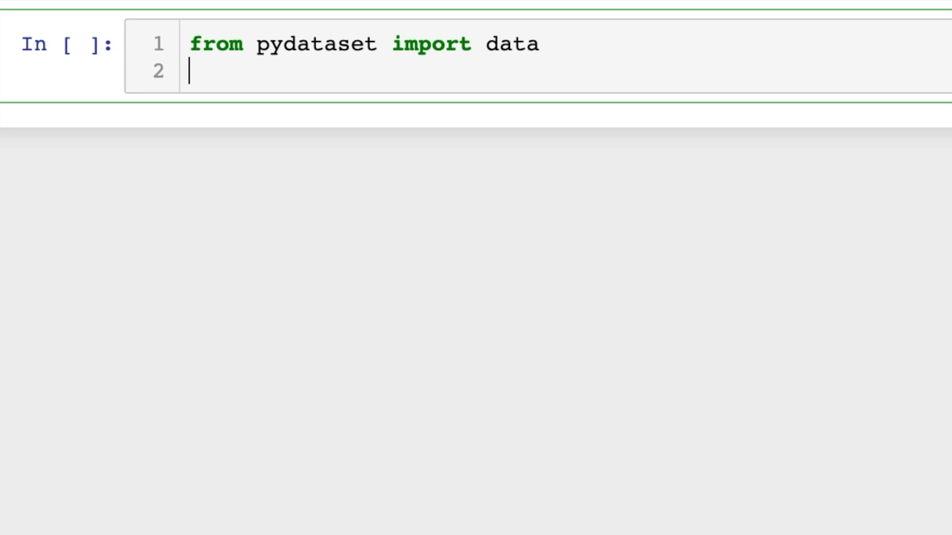
type("import pan")
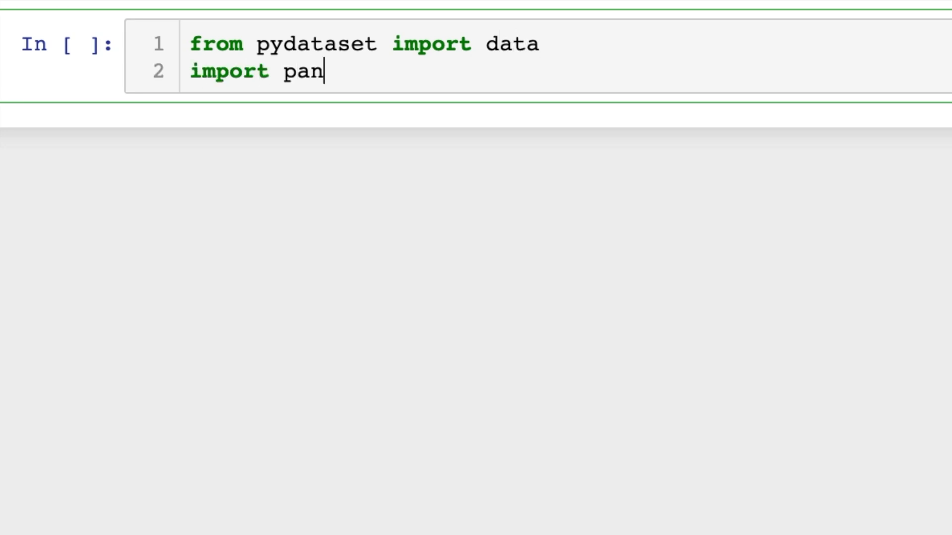
type("das as pd")
type("df =")
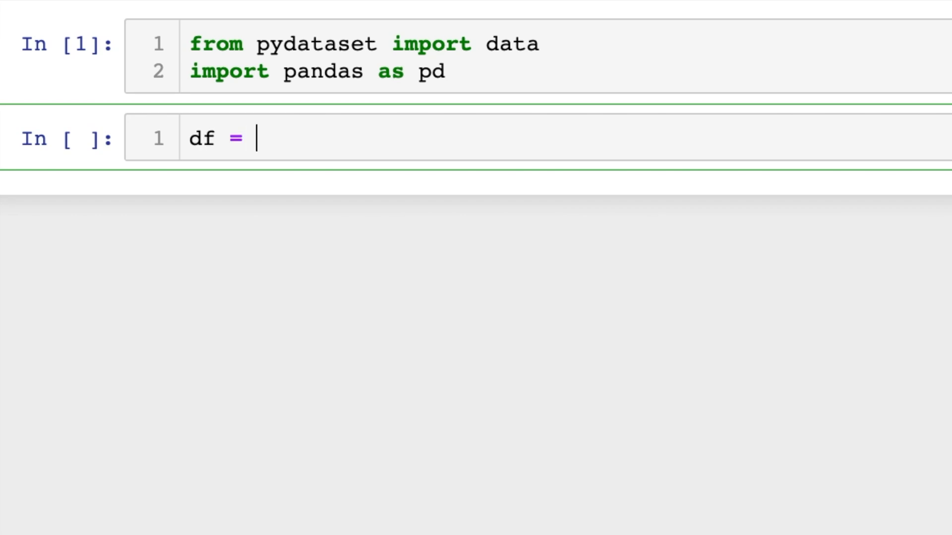
Step: Load data('Pima.tr') into df and preview its first five rows with df.head()
type("data")
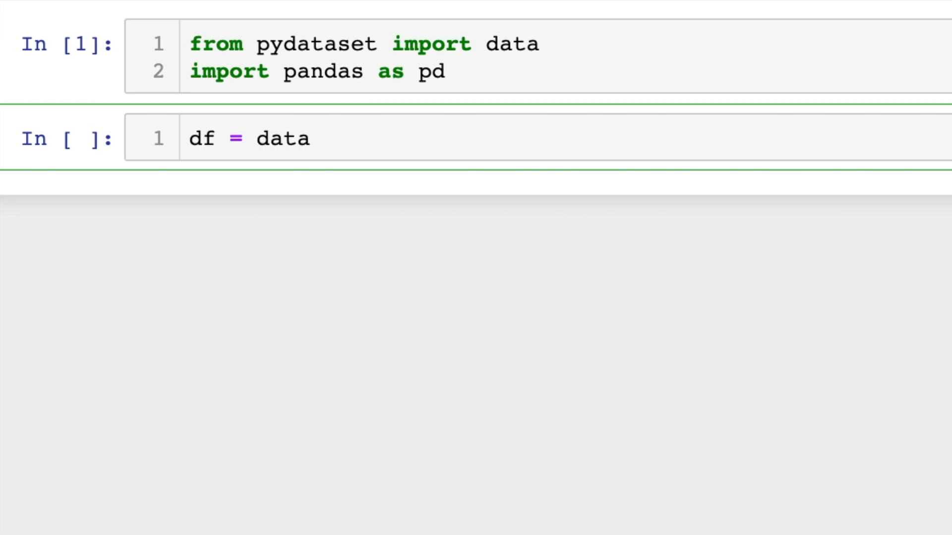
type("('Pim')")
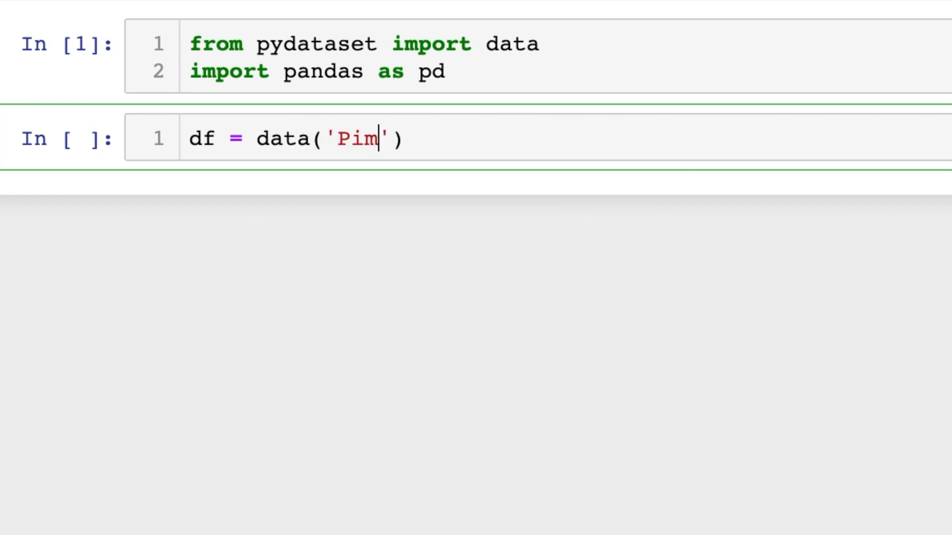
type("a.tr")
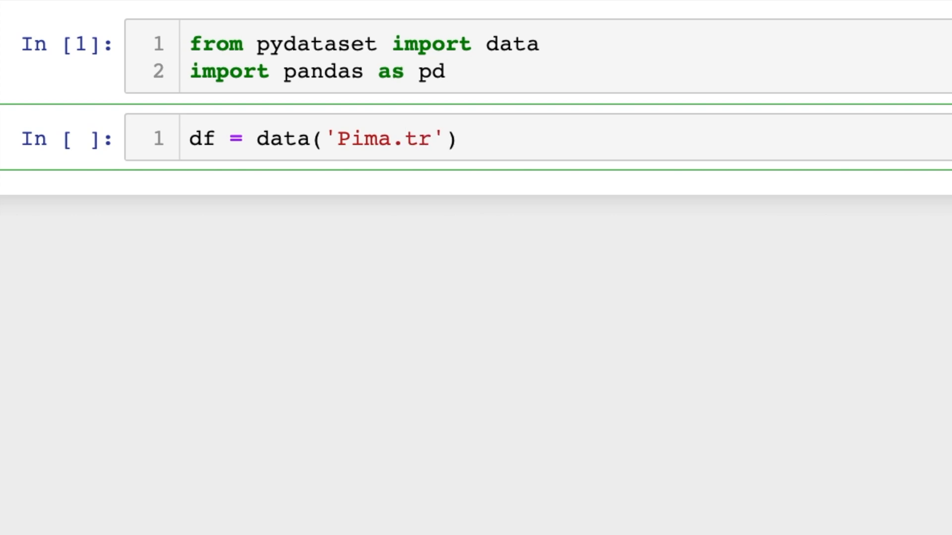
type("df.head(")
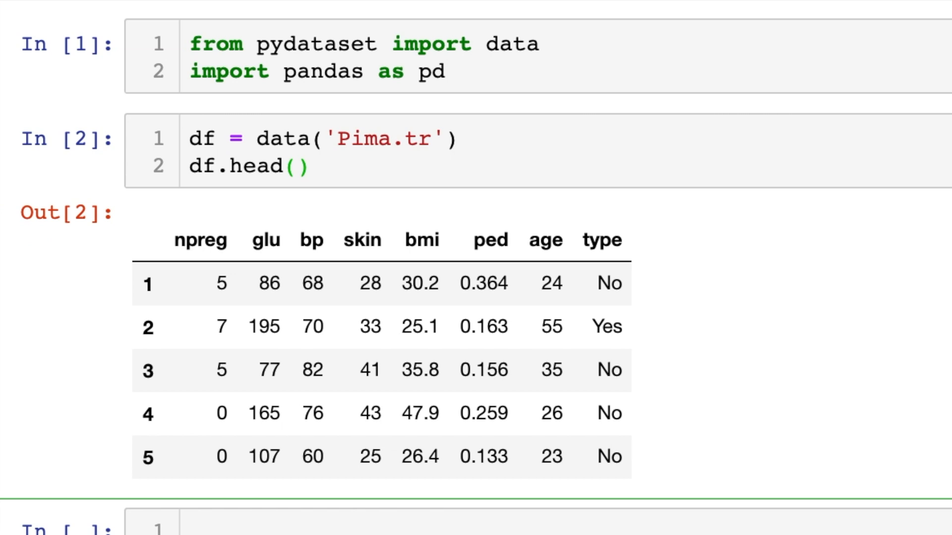
Step: Drop the npreg column in place with df.drop(columns='npreg', inplace=True) and preview the result
type("df.d")
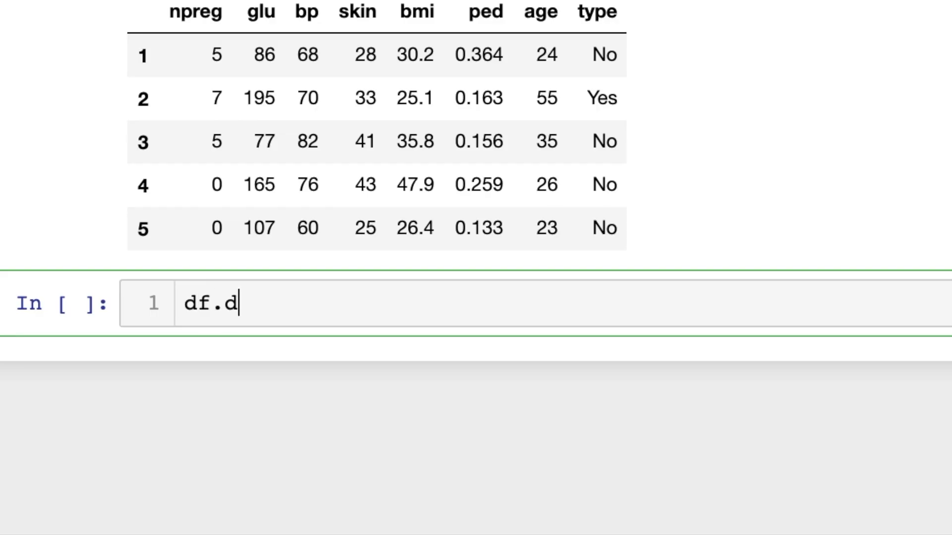
type("rop(")
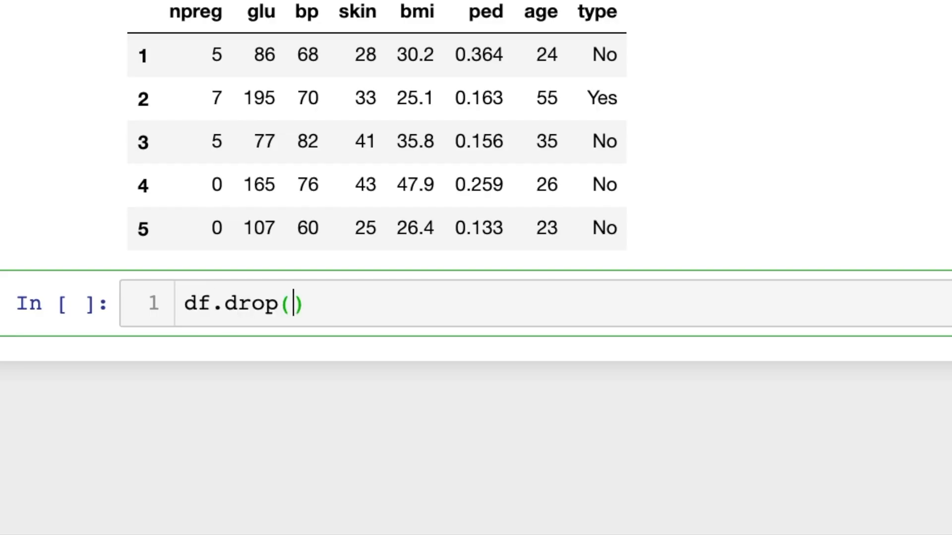
type("columns='")
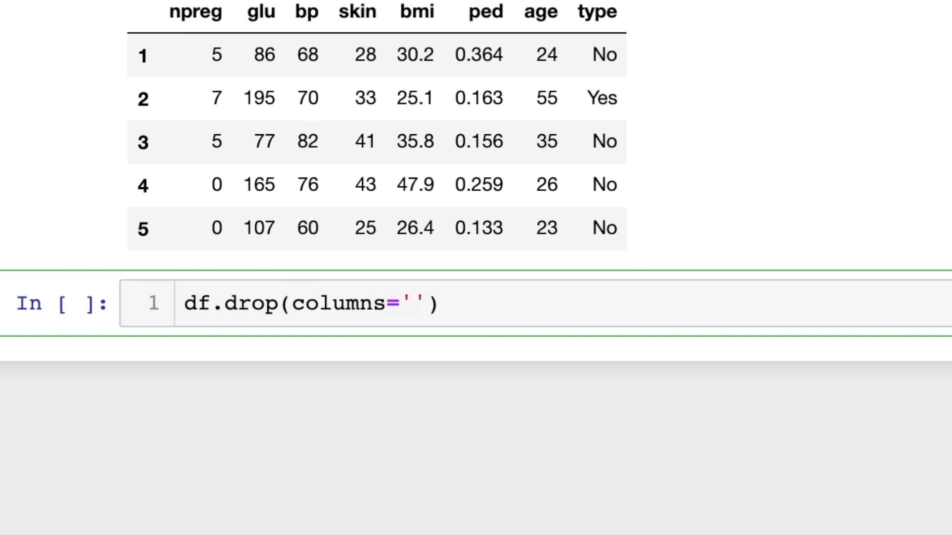
type("npreg")
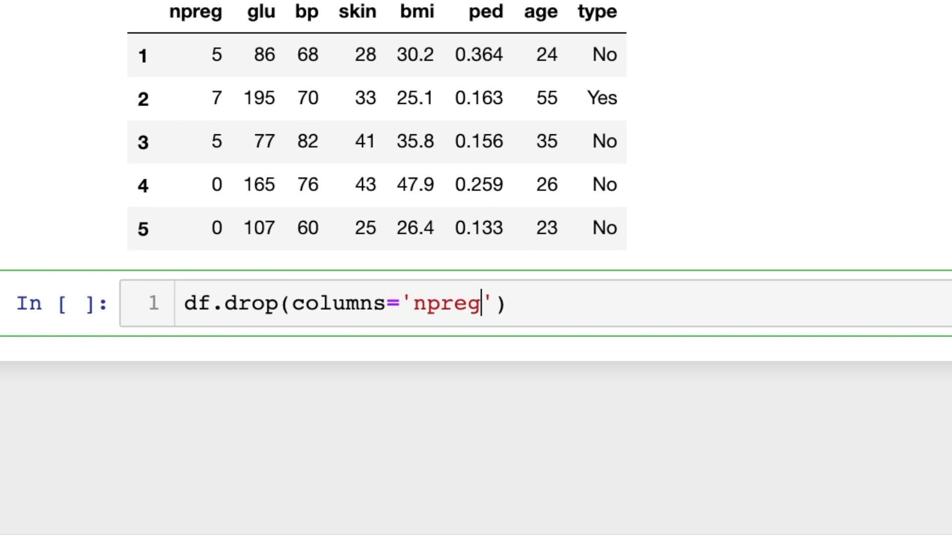
type(",in")
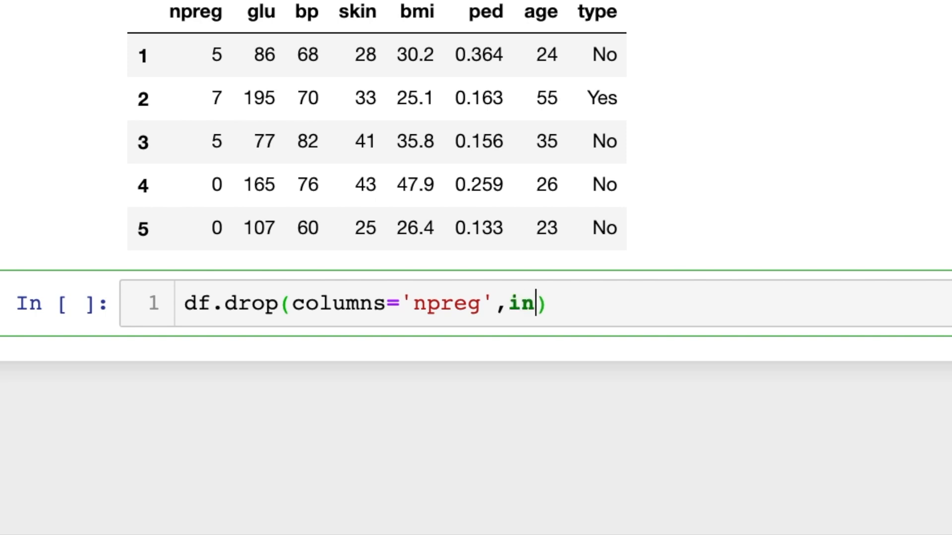
type("place=True")
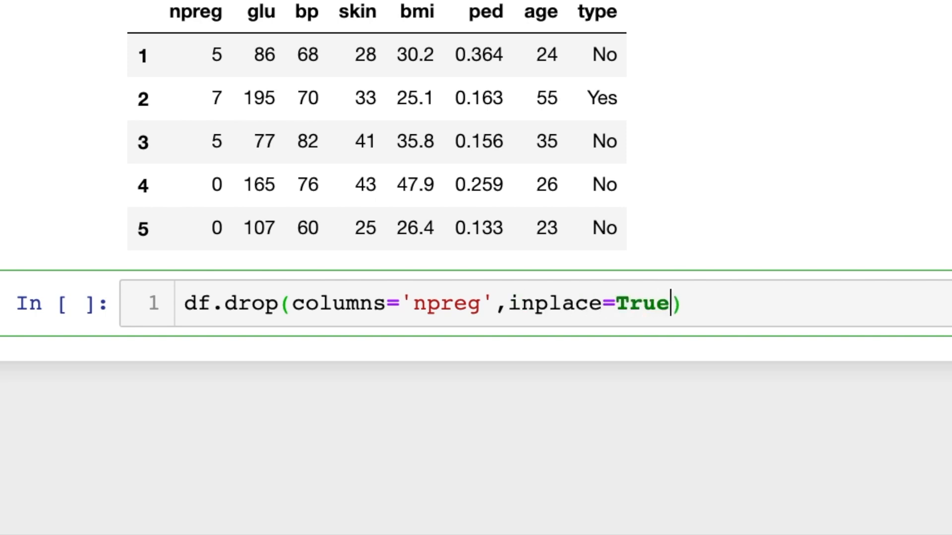
key("enter")
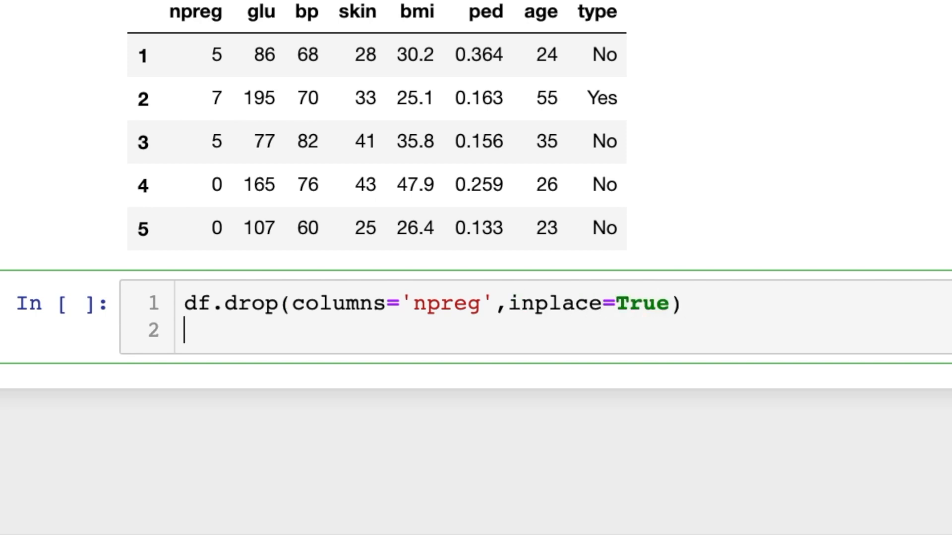
type("df.head(")
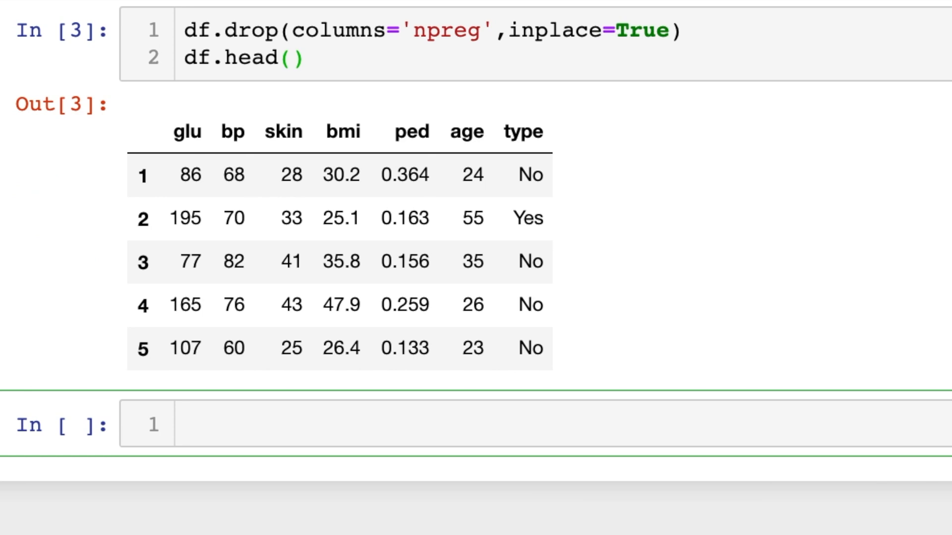
Step: Drop glu and bp in place with df.drop(columns=['glu','bp'], inplace=True) and preview the result
type("df.drop")
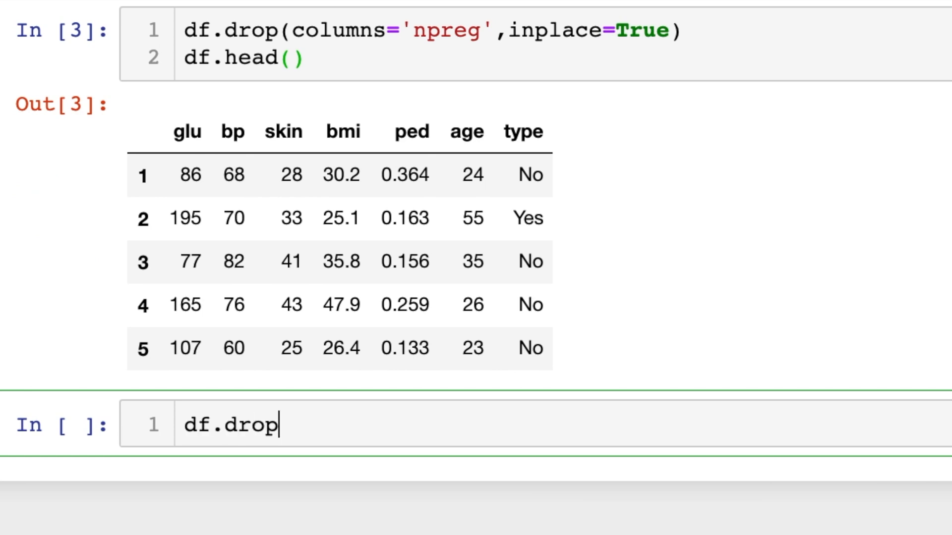
type("(columns=['']]")
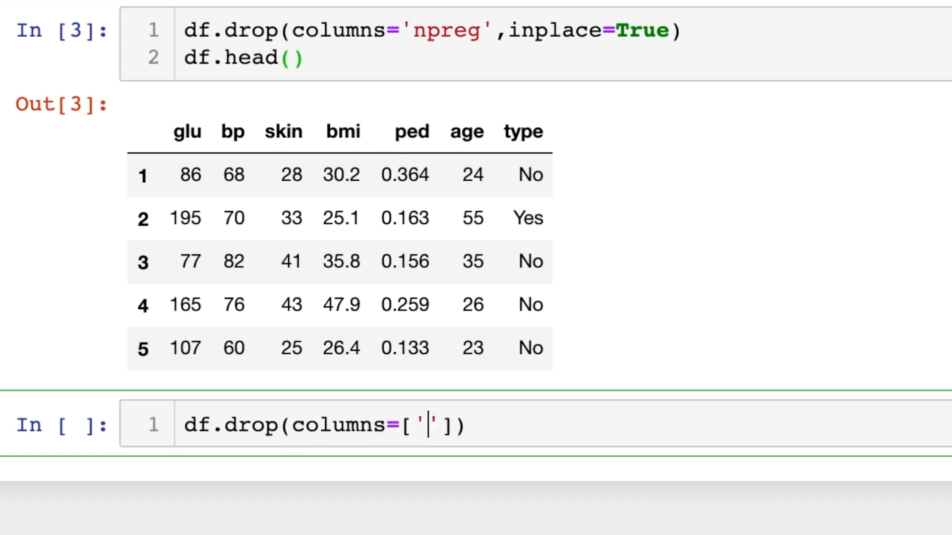
type("glu")
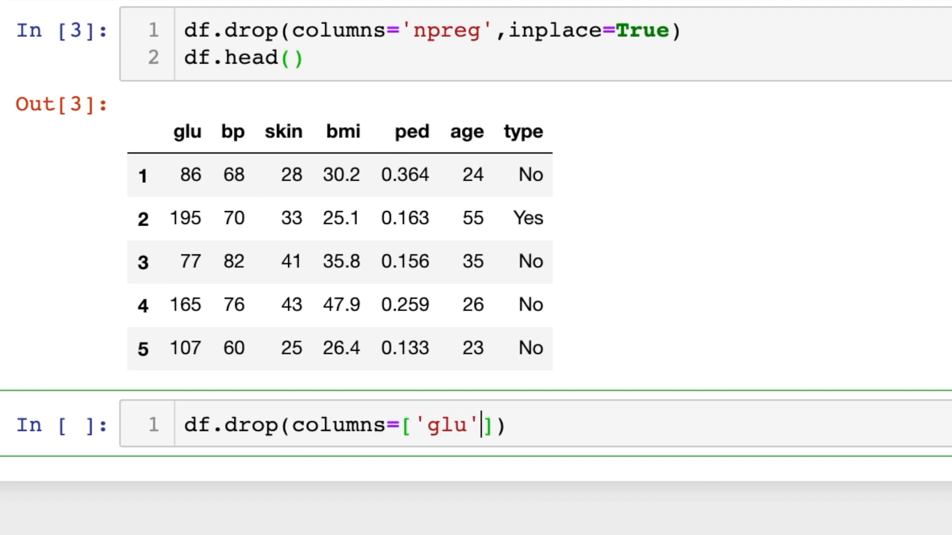
type(",'bp'")
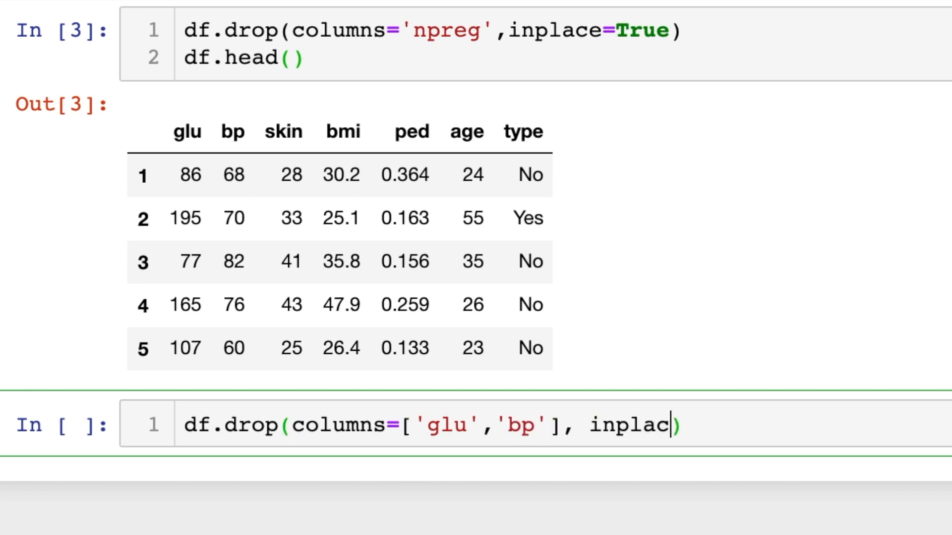
type("e=True")
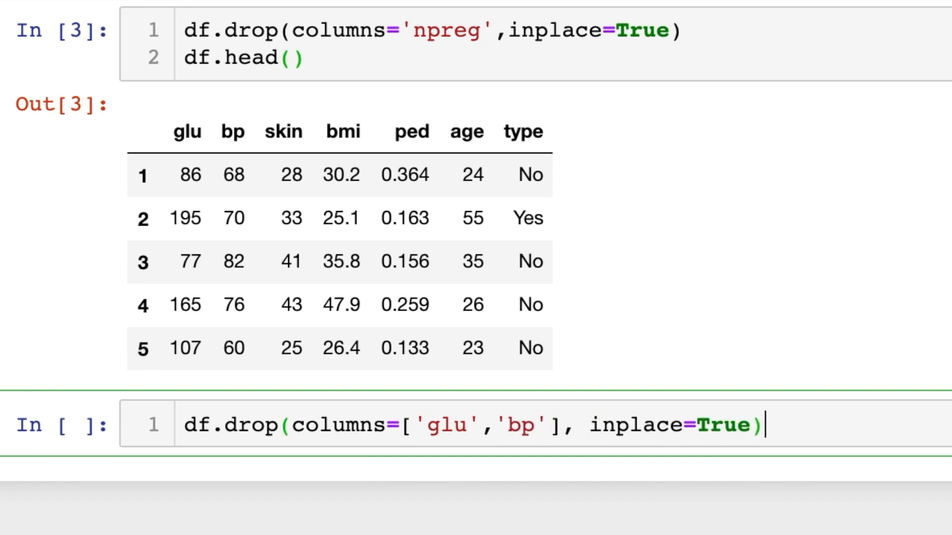
type("df.head()")
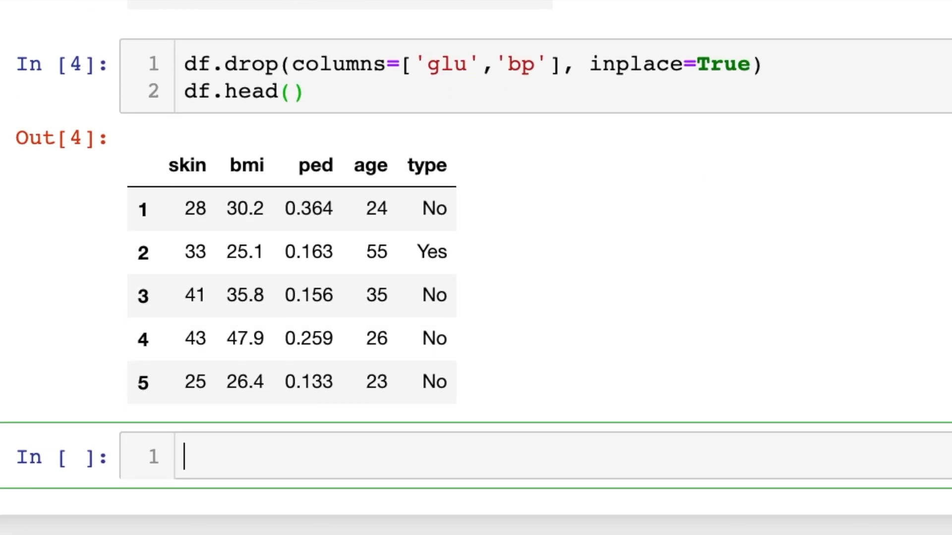
scroll("down", 3)
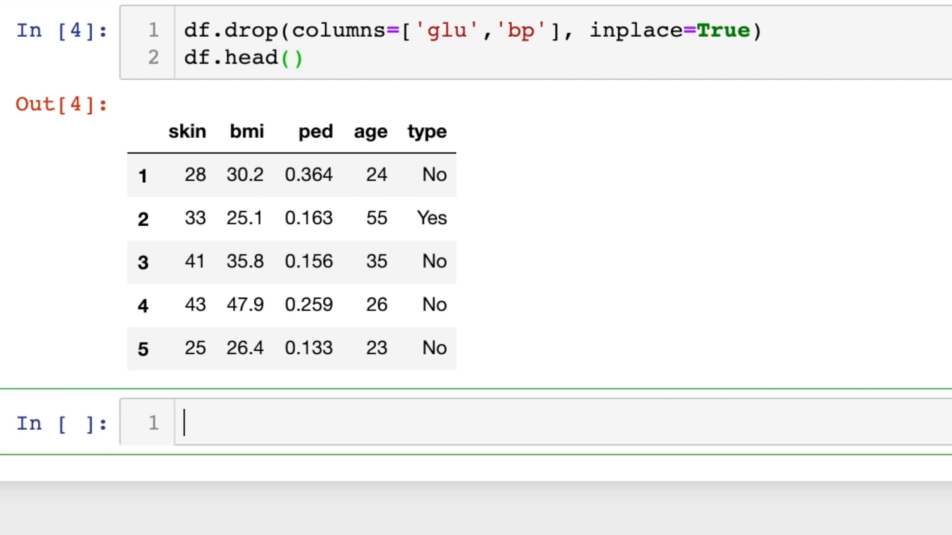
Step: Drop skin in place with df.drop(axis=1, labels='skin', inplace=True) and preview the result
type("df.drop(")
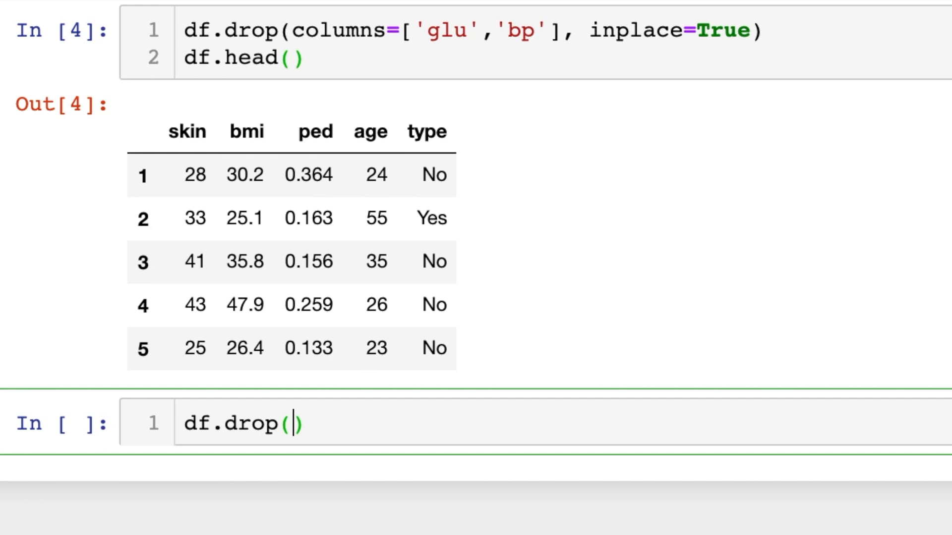
type("axis=")
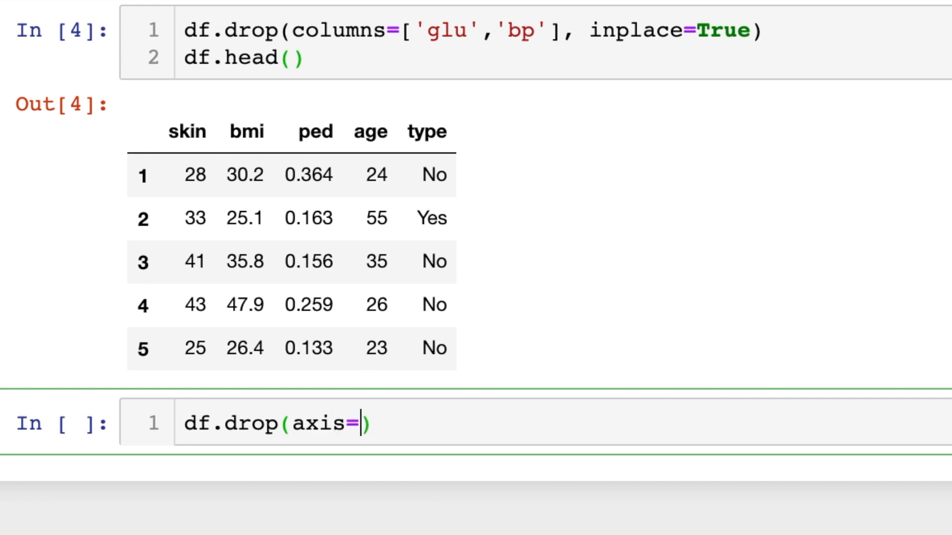
type("1, labels='s")
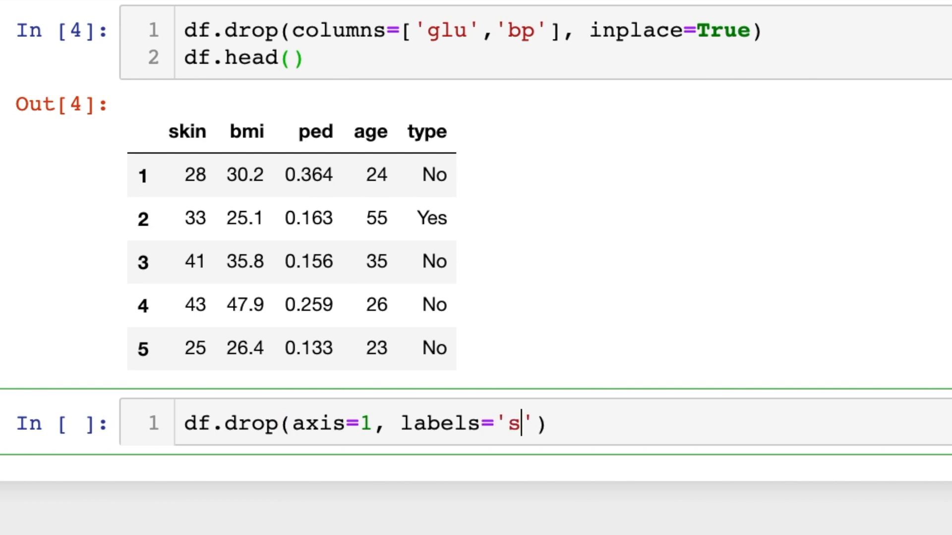
type("kin',inp")
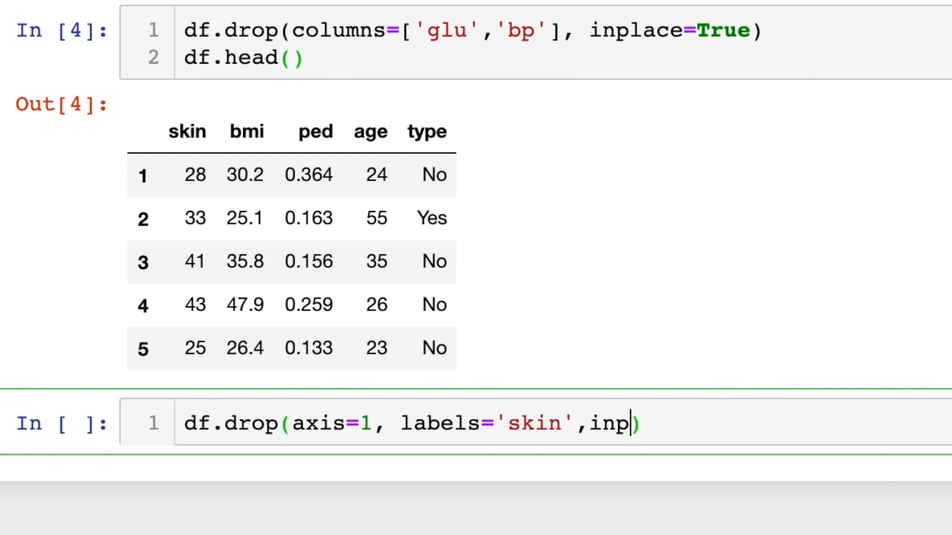
type("lace=True)")
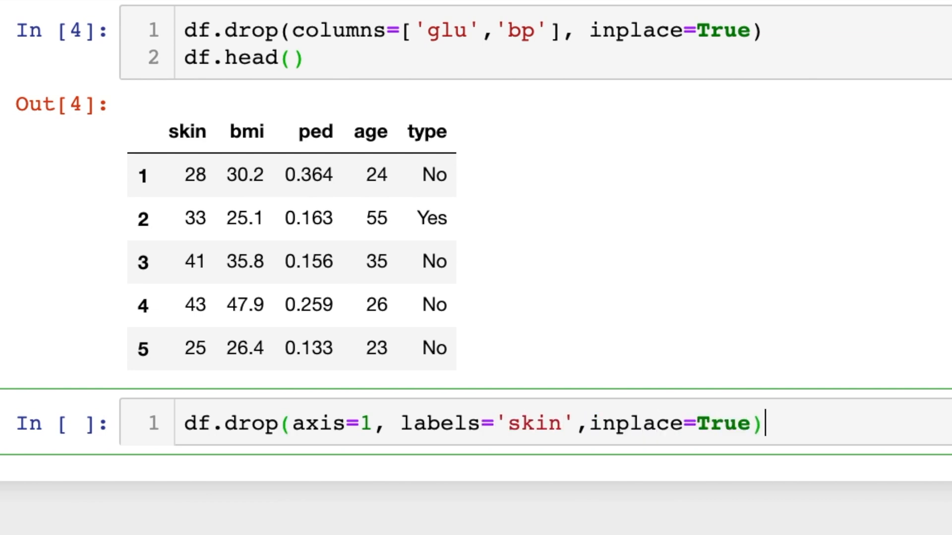
type("df.head(")
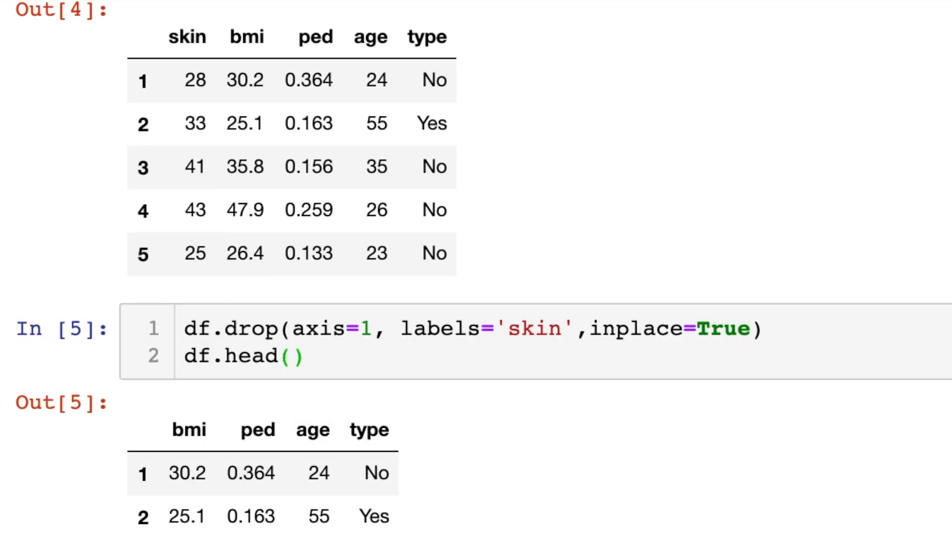
scroll("down", 3)
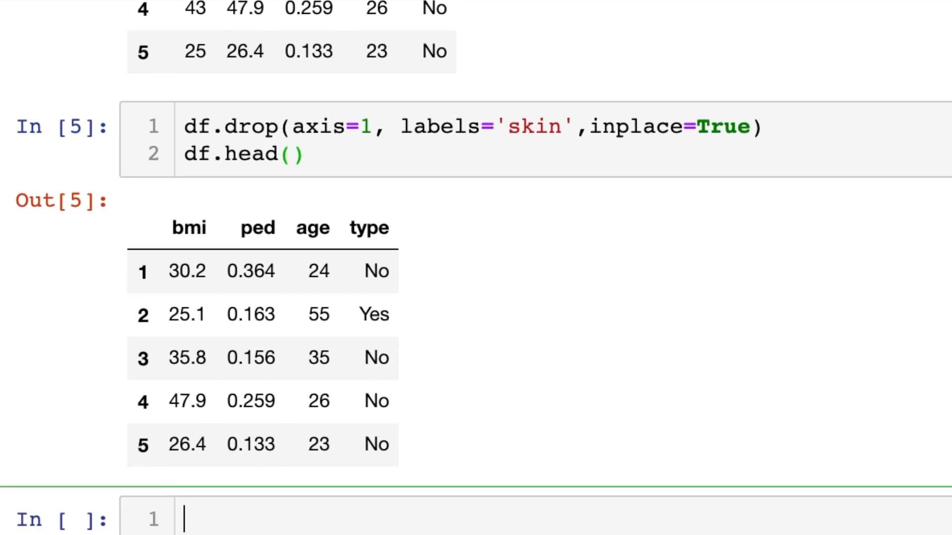
scroll("down", 3)
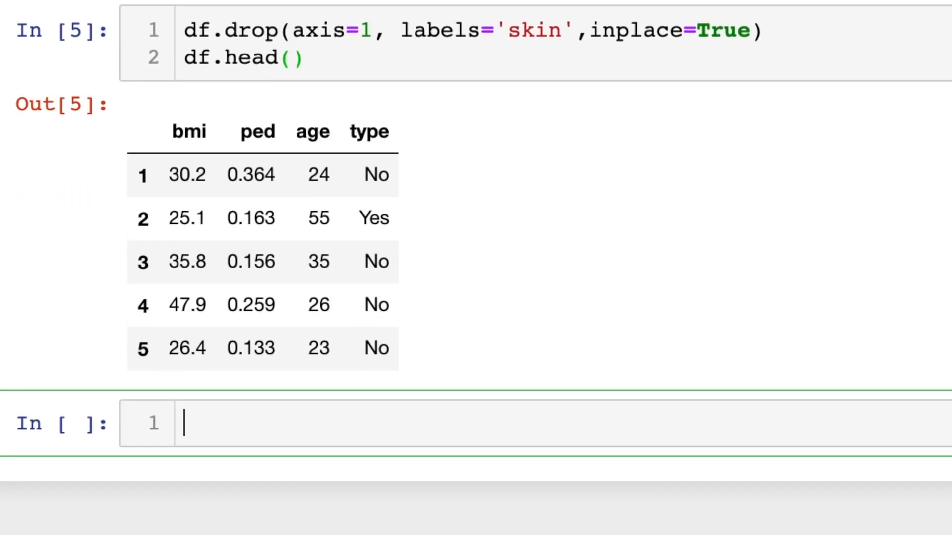
Step: Drop bmi and ped in place with df.drop(axis=1, labels=['bmi','ped'], inplace=True), leaving age and type
type("df.drop")
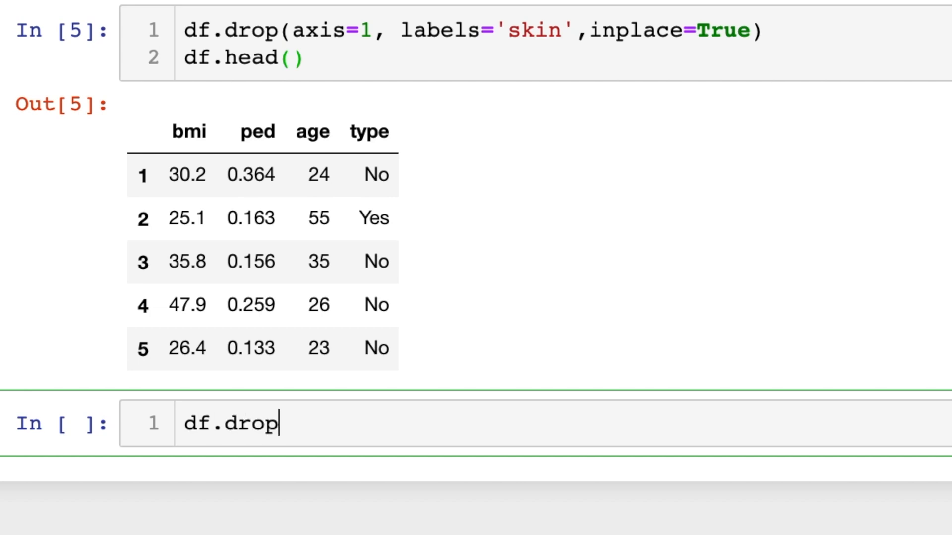
type("(axis")
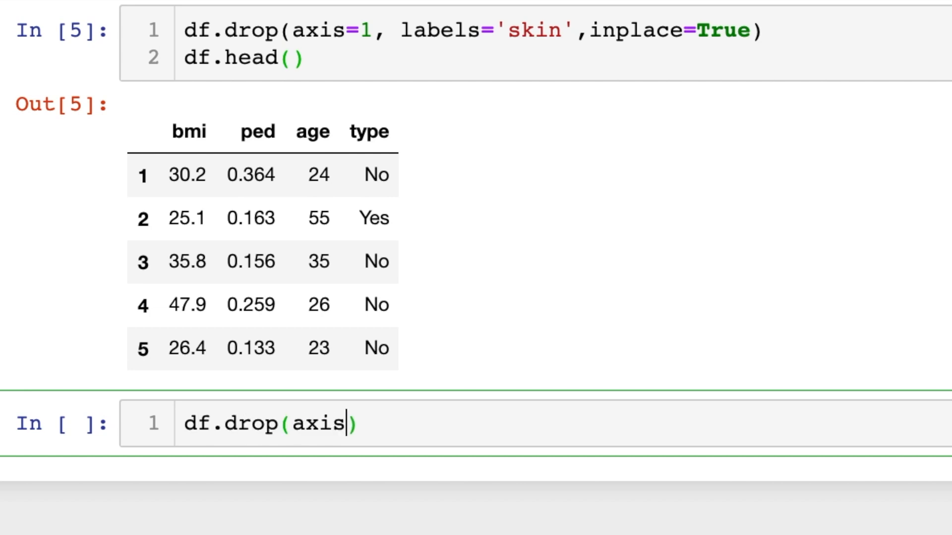
type("=1,label")
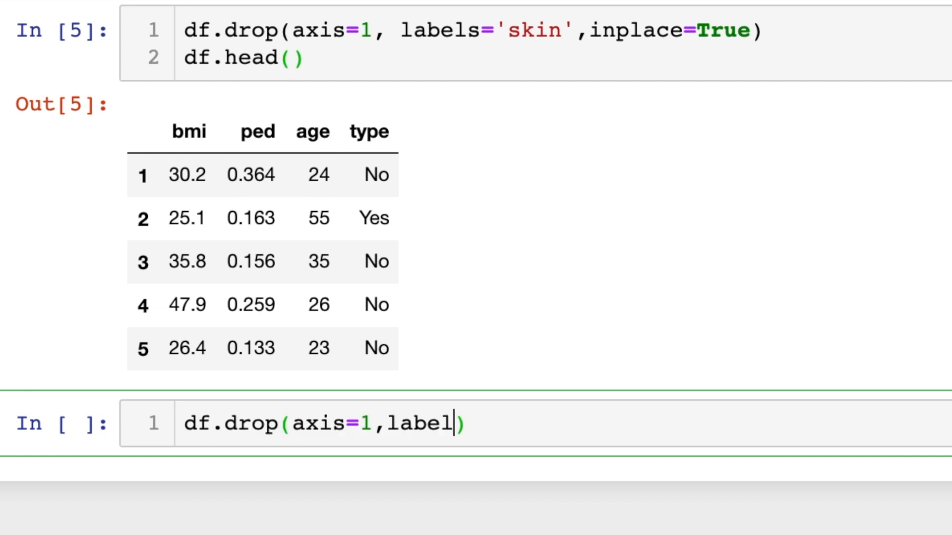
type("s=['']")
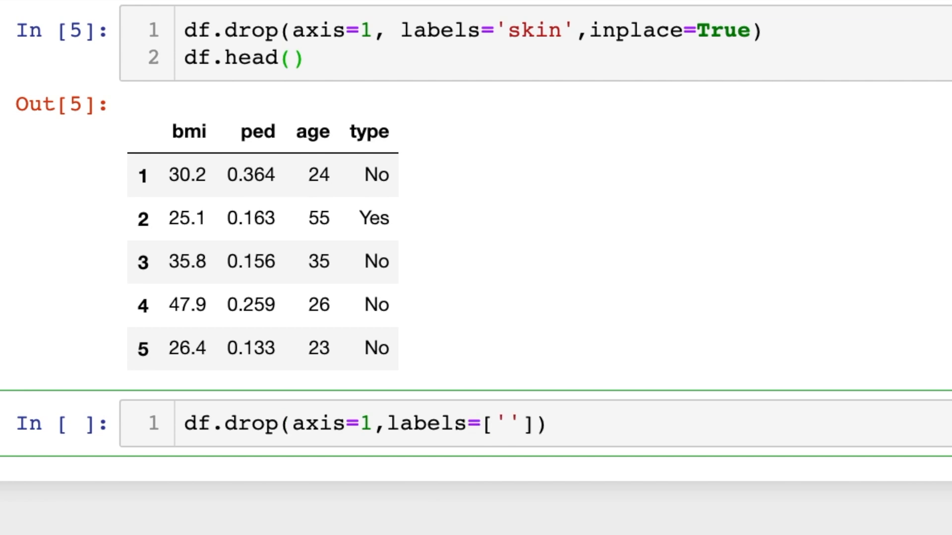
type("'bmi',")
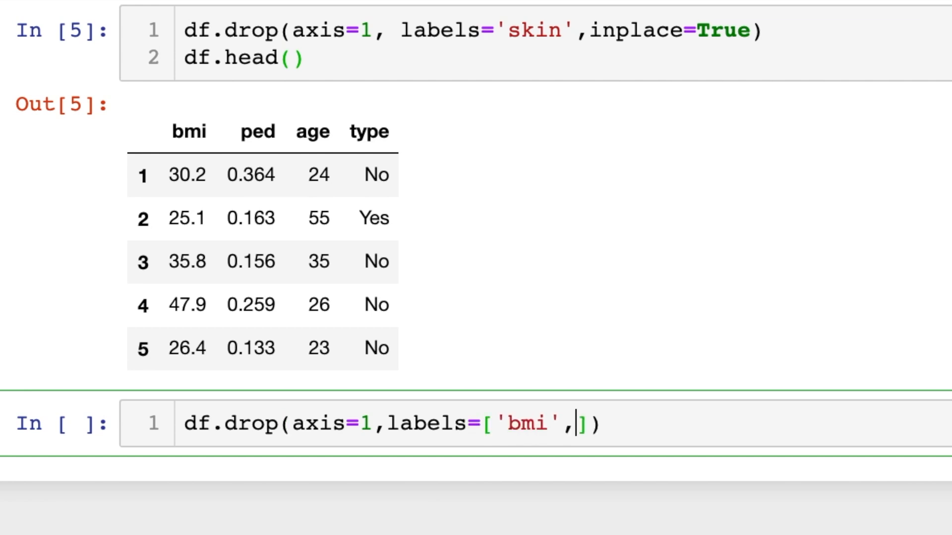
type("'ped'")
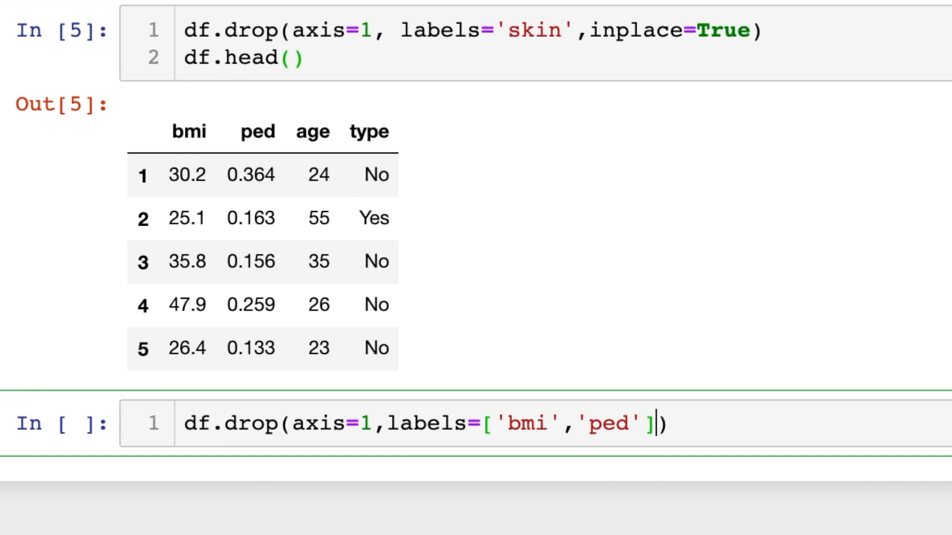
type(", inplac")
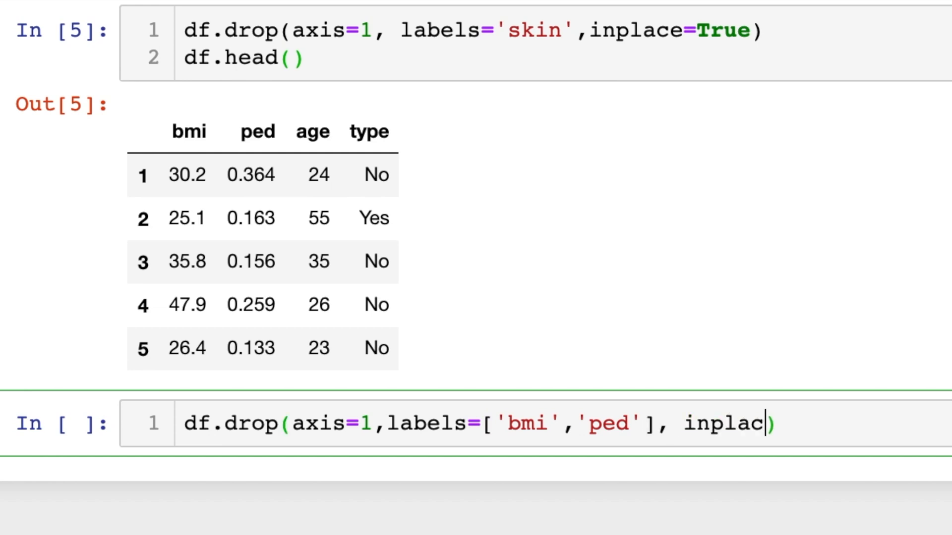
type("e=True")
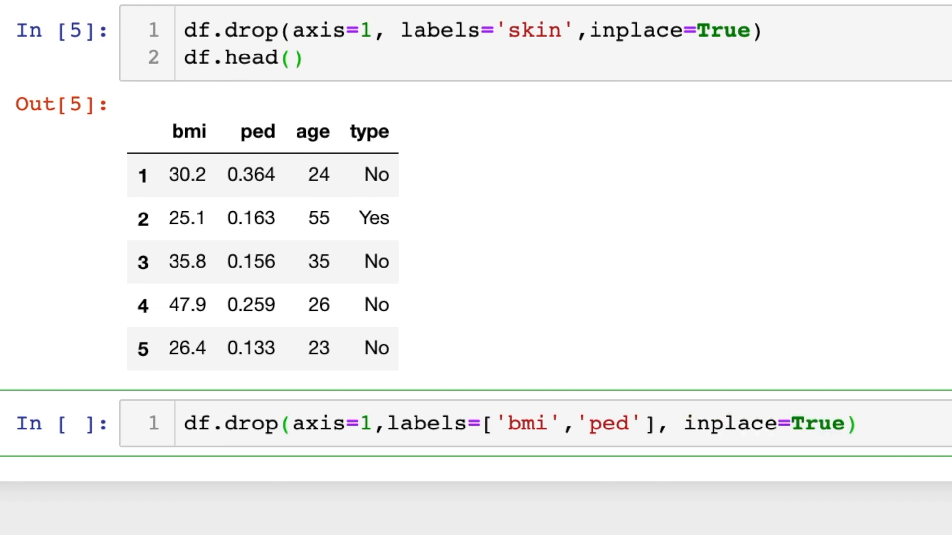
type("df")
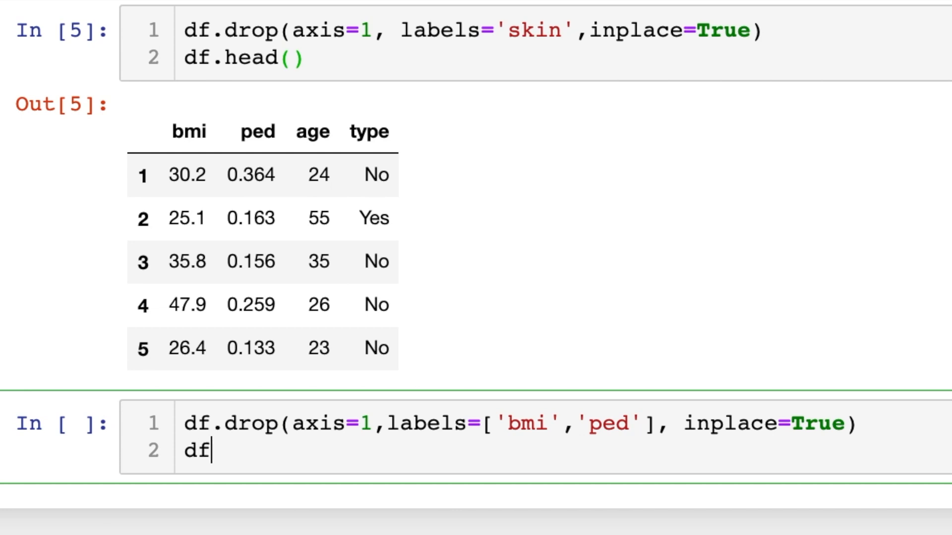
type(".head()")
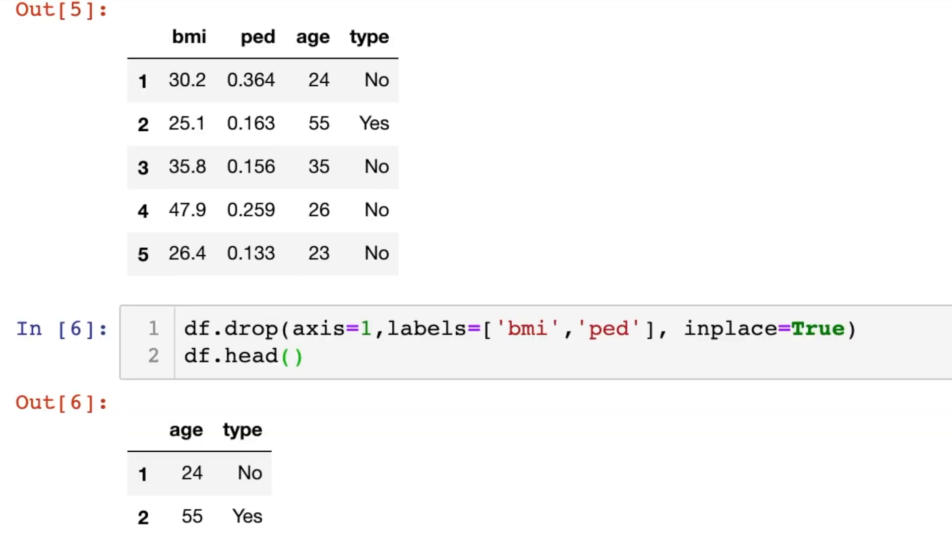
scroll("down", 3)
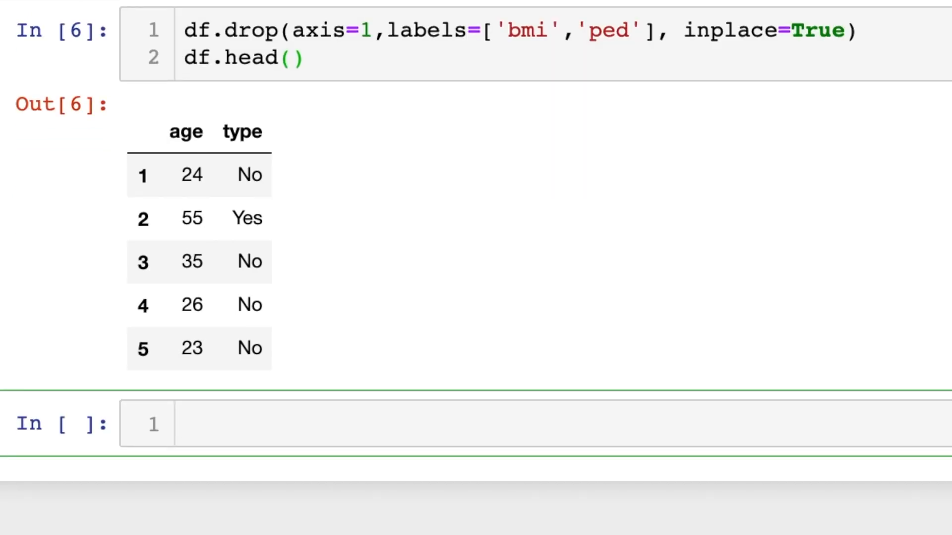